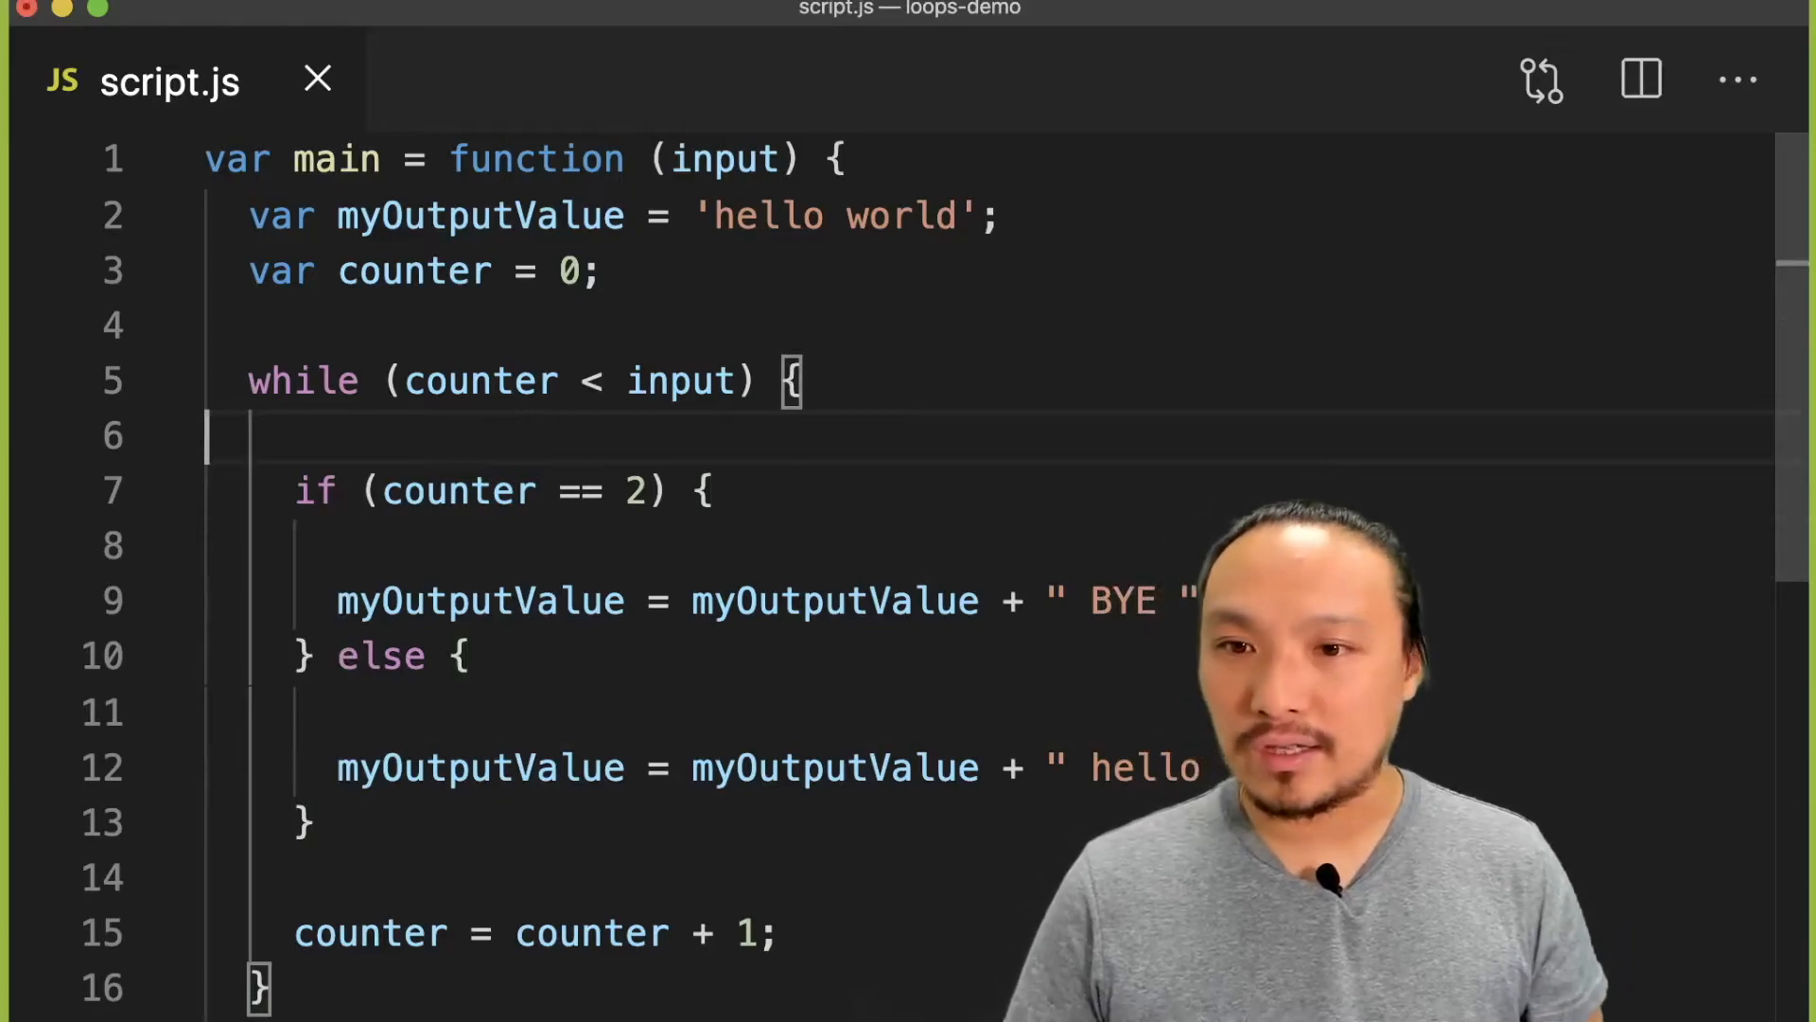
- Write the comment '// modulus operator => remainder of divsion' inside the while loop
text(///)
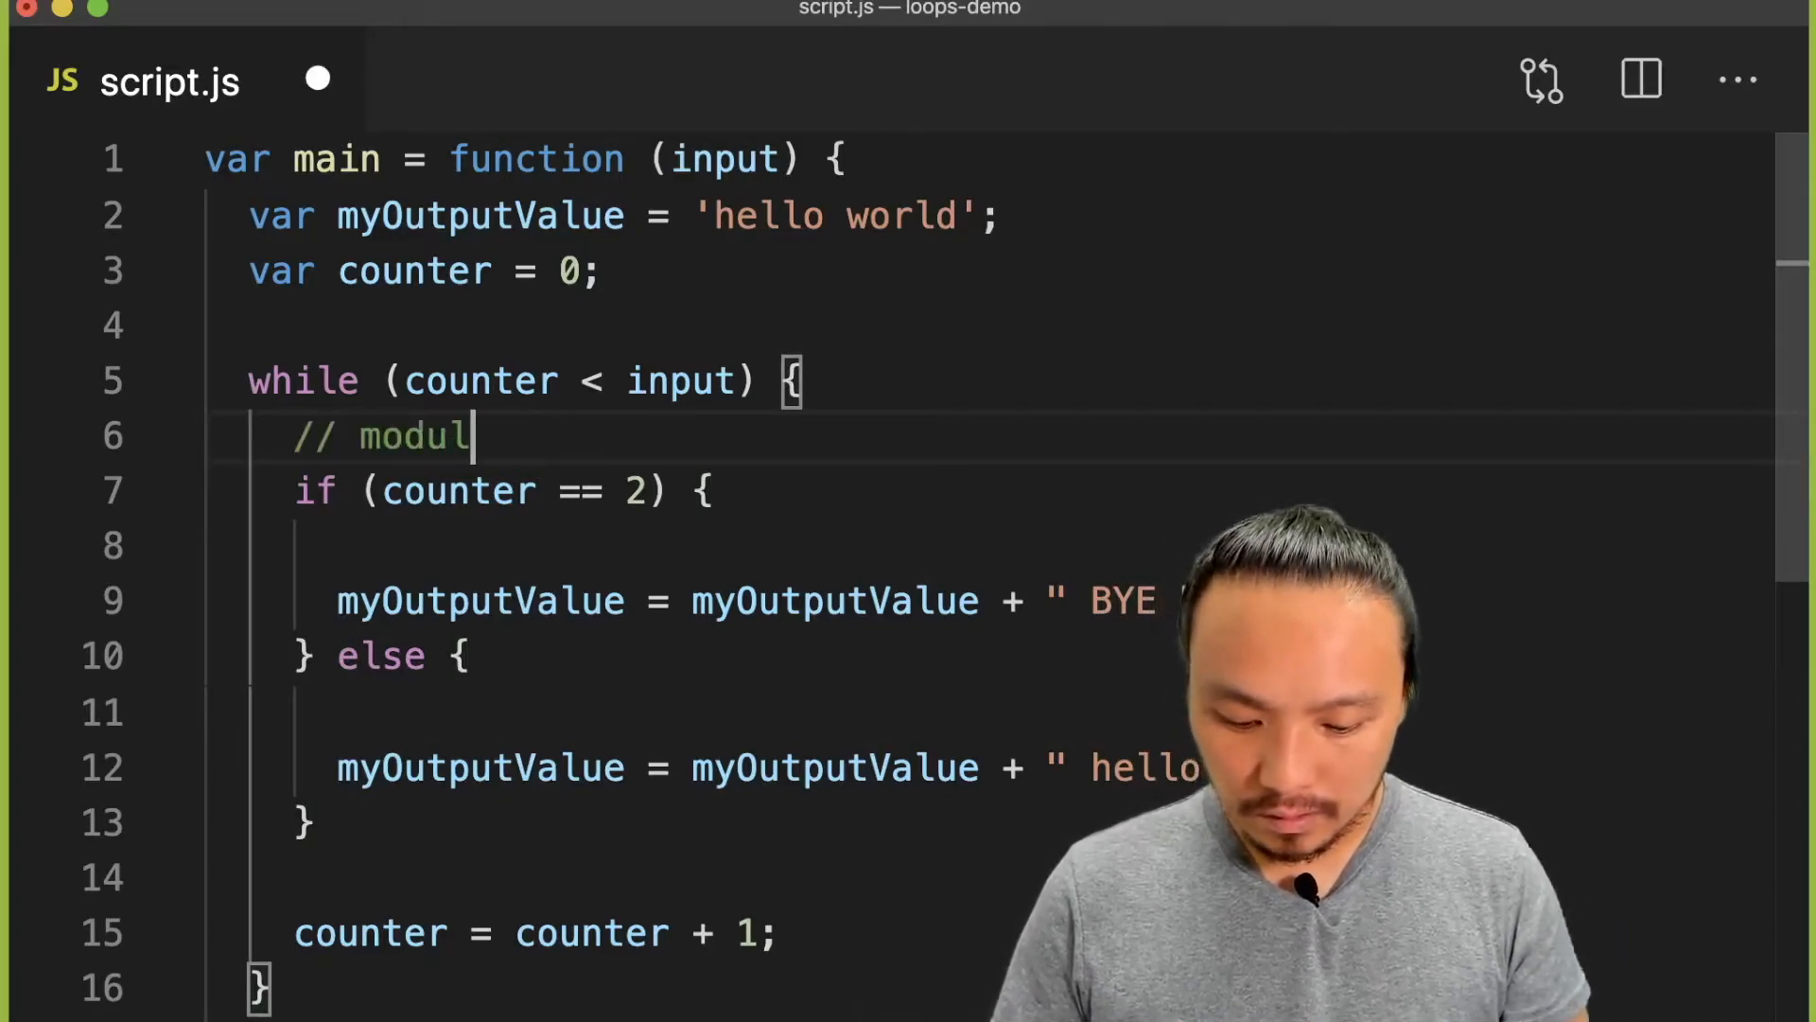
text(us operator)
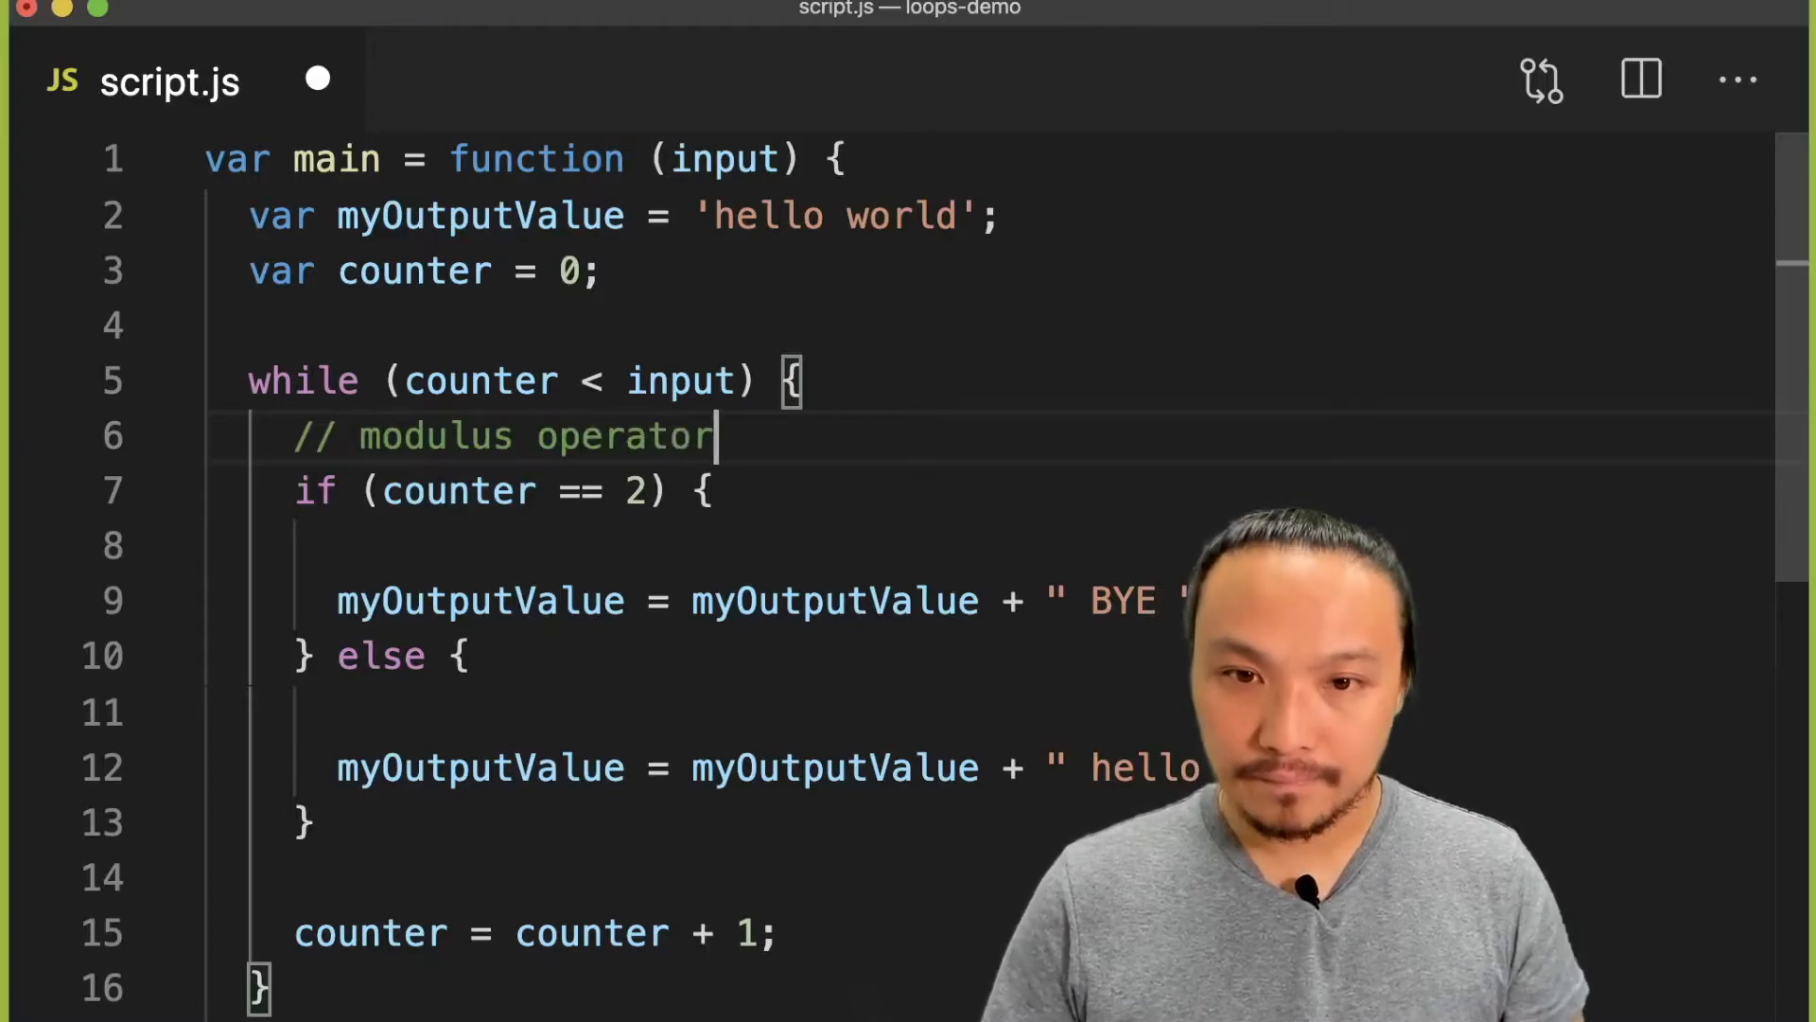
text(=> re)
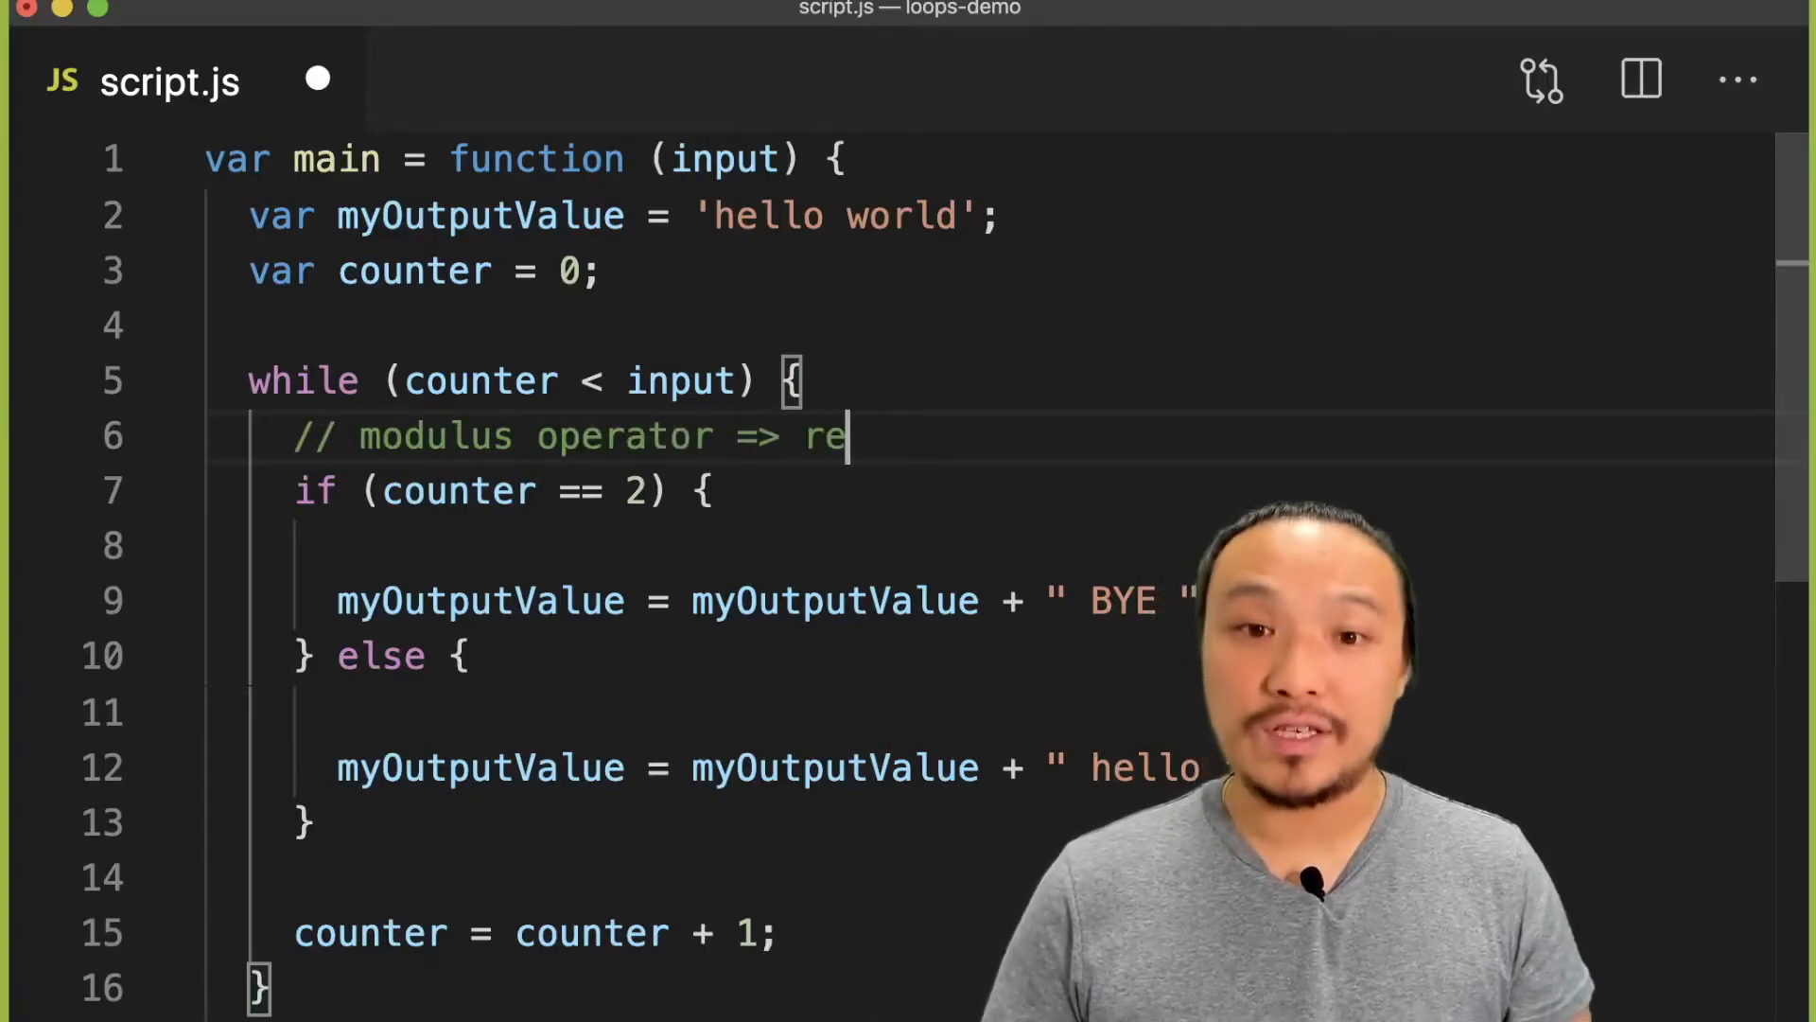
text(m)
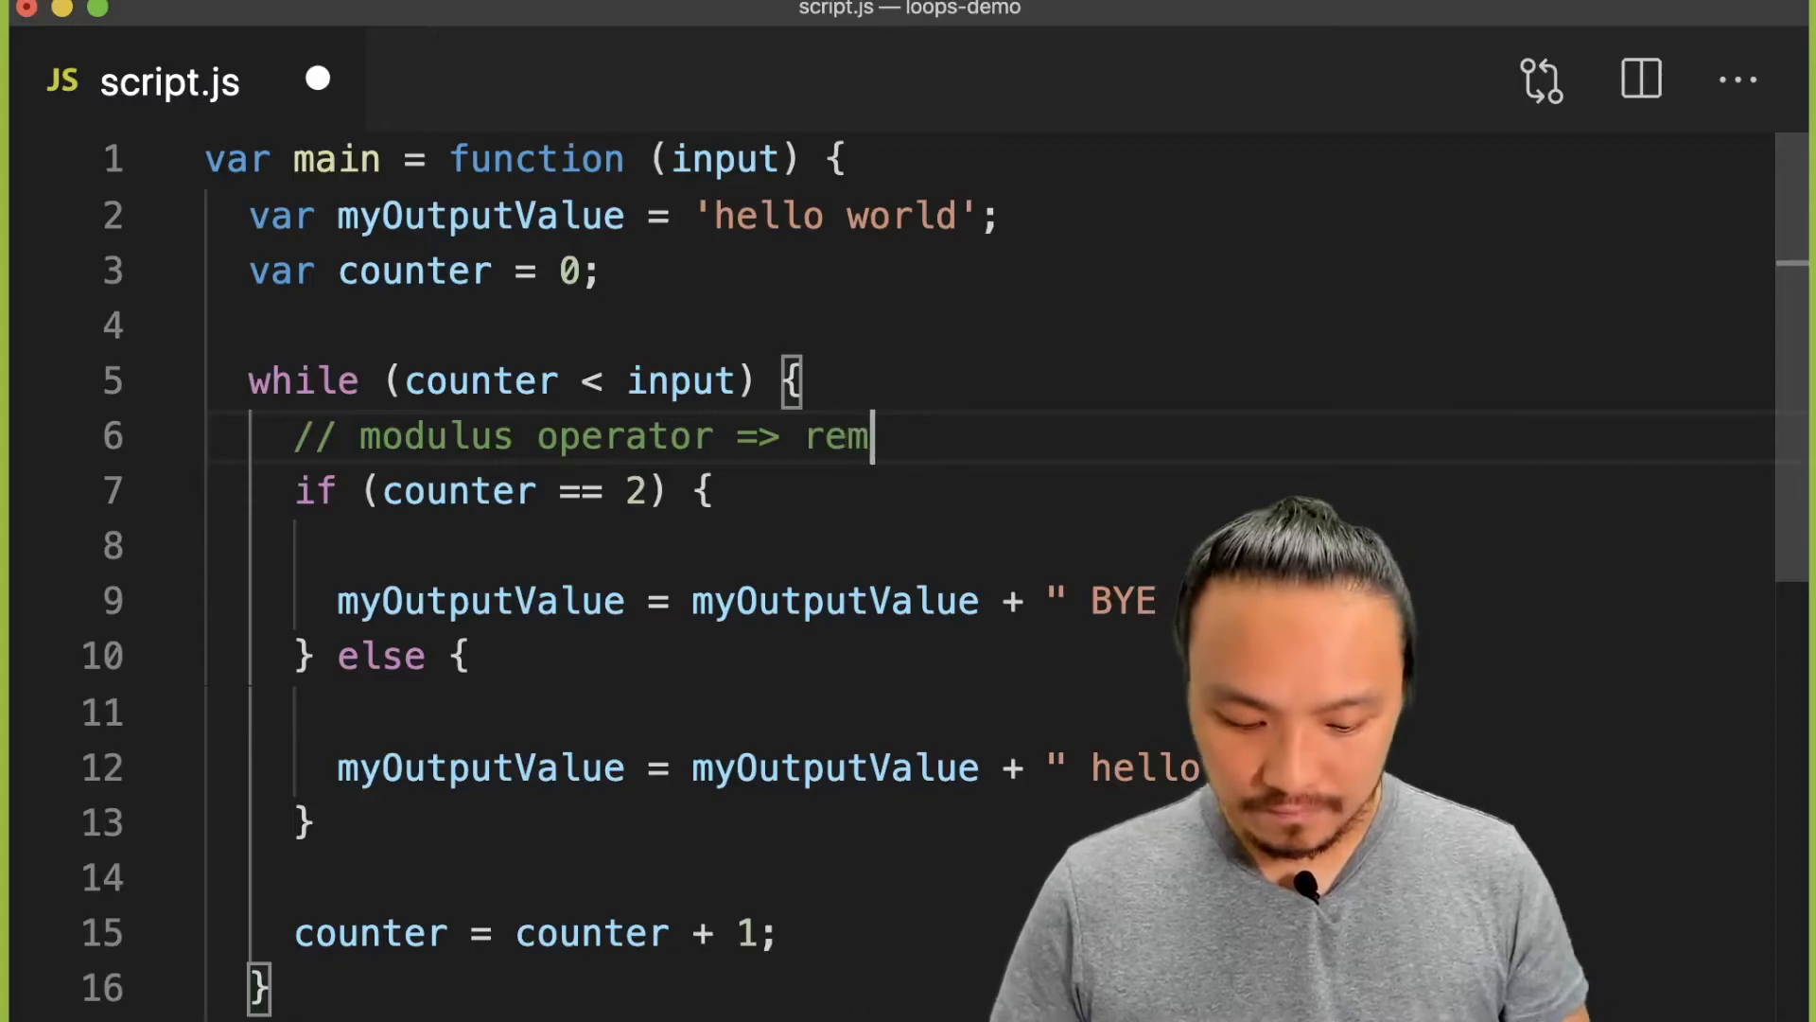
text(ainder of)
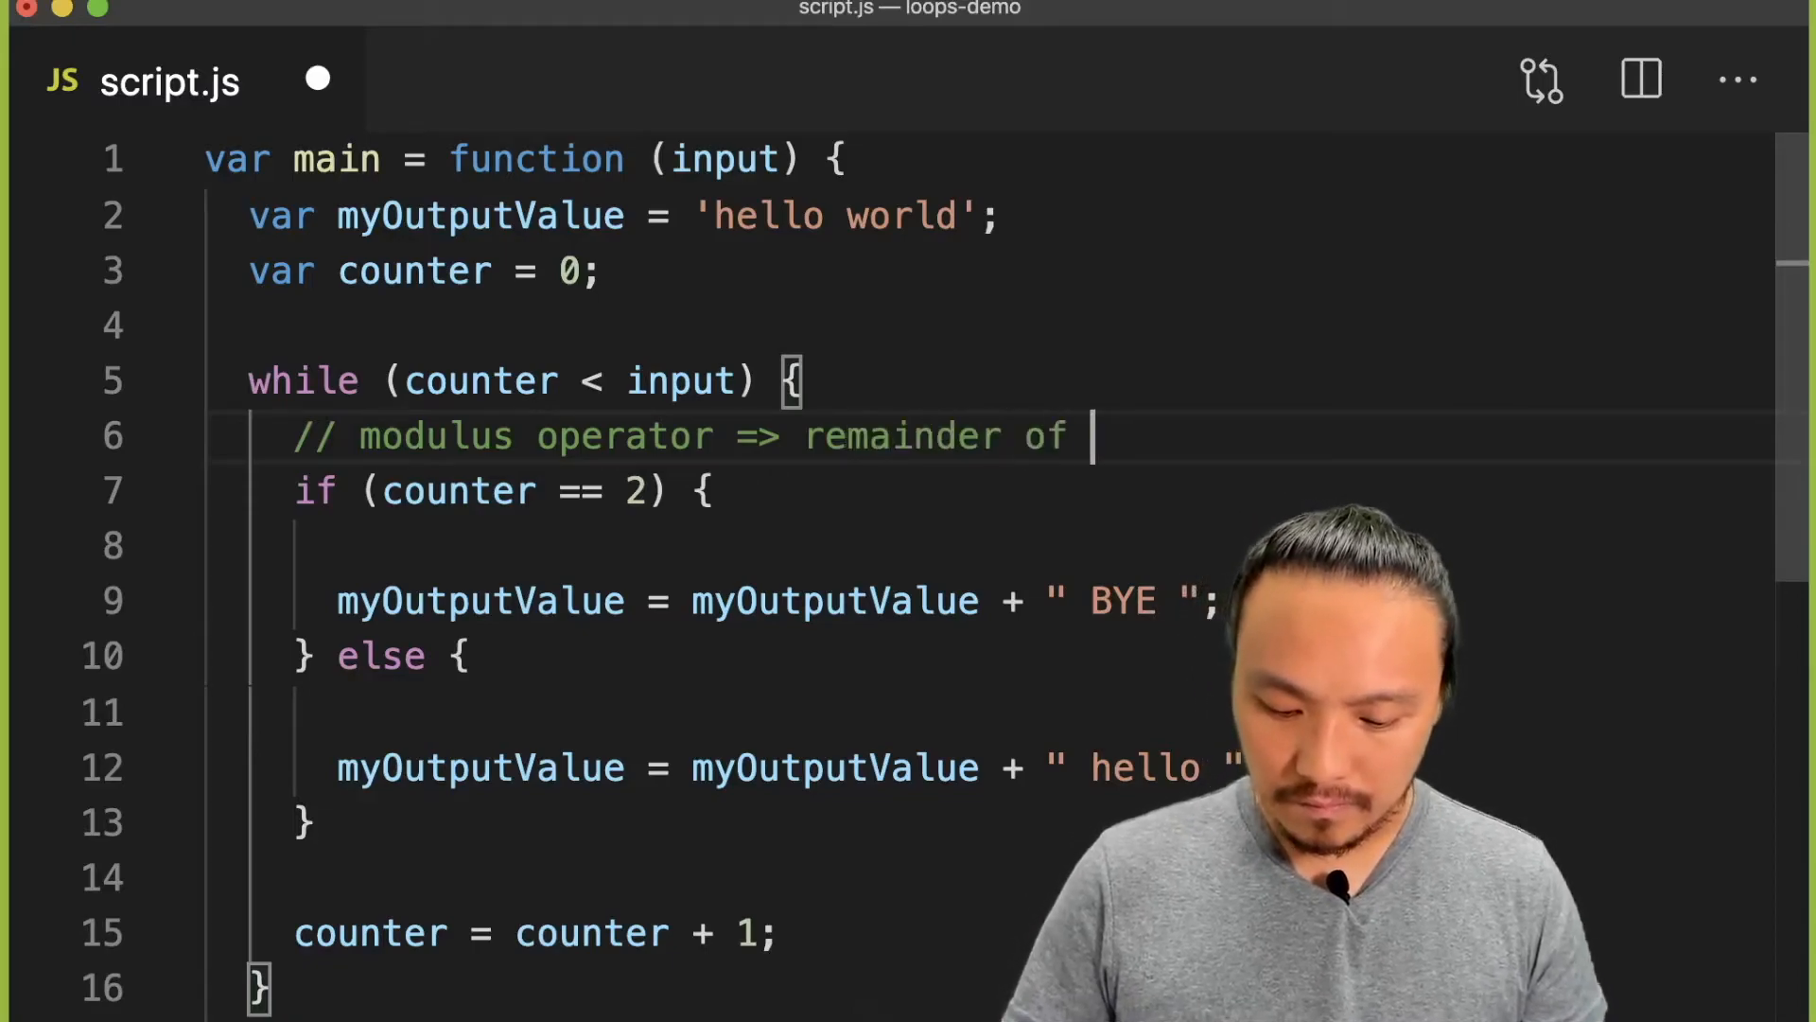
text(divsion)
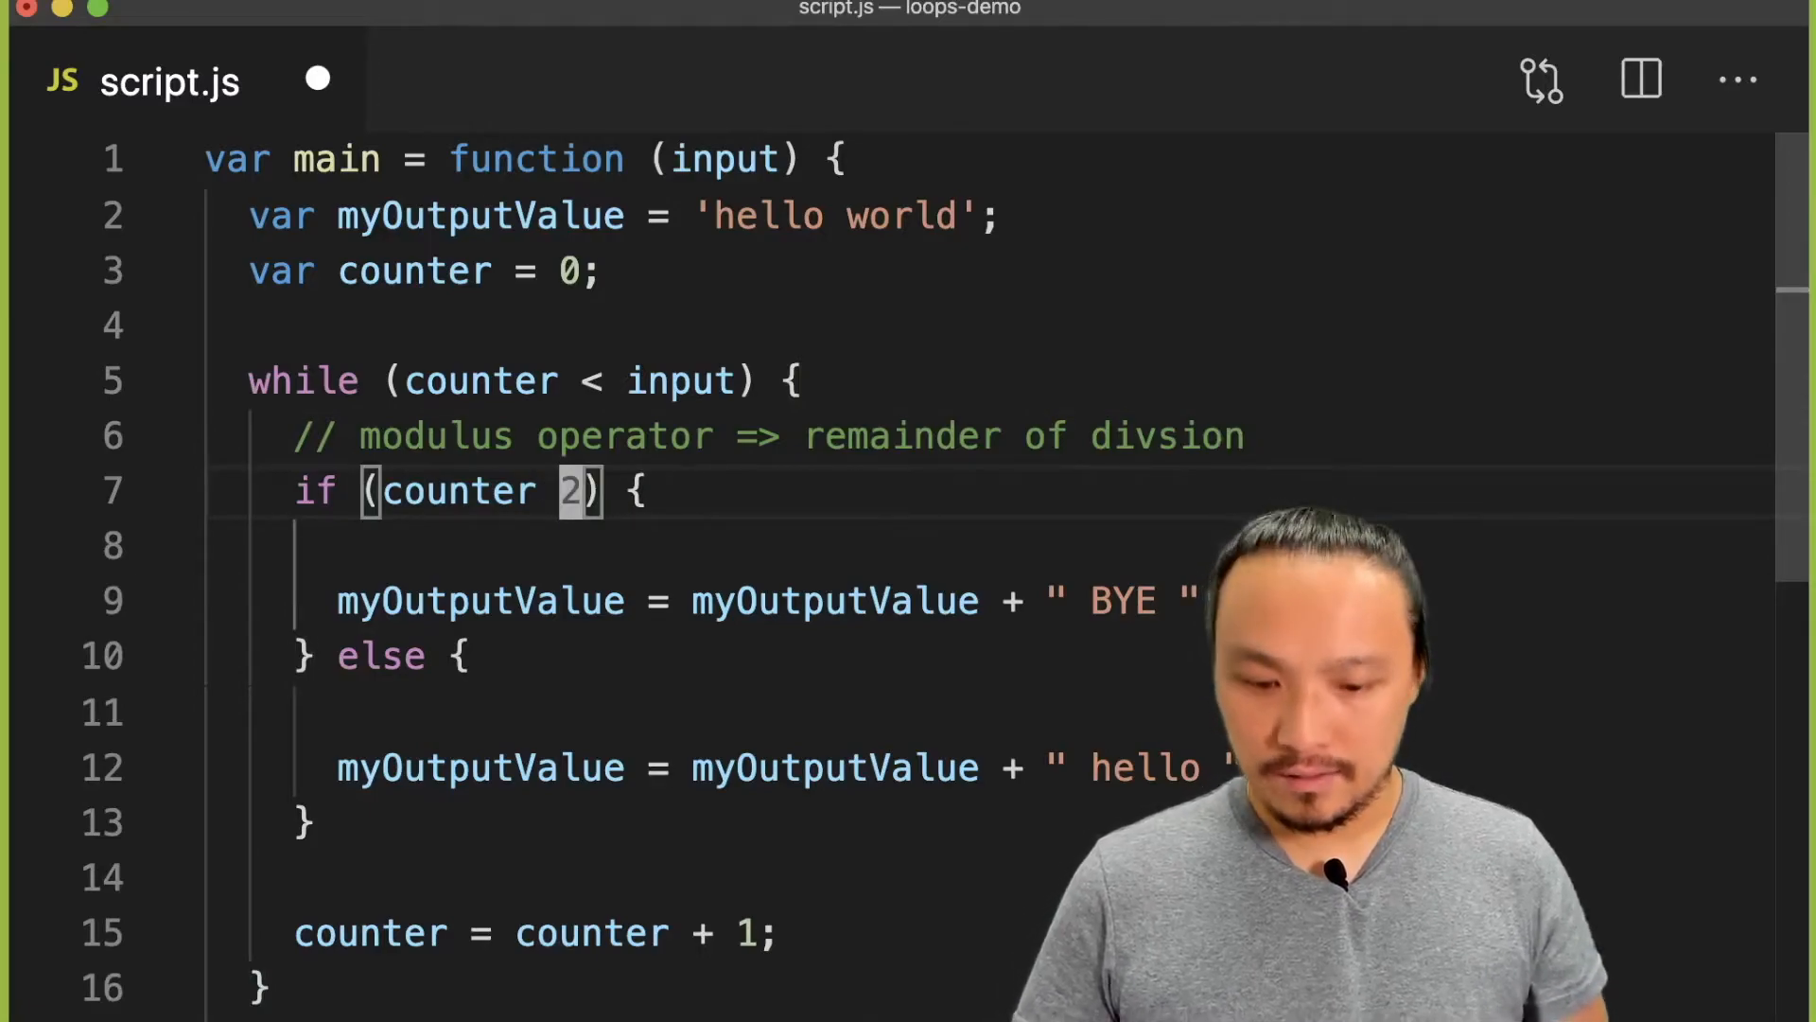
- Make the if condition counter % 2 == 0 and add a '// counter is even' comment in its block
text(% 2 ==)
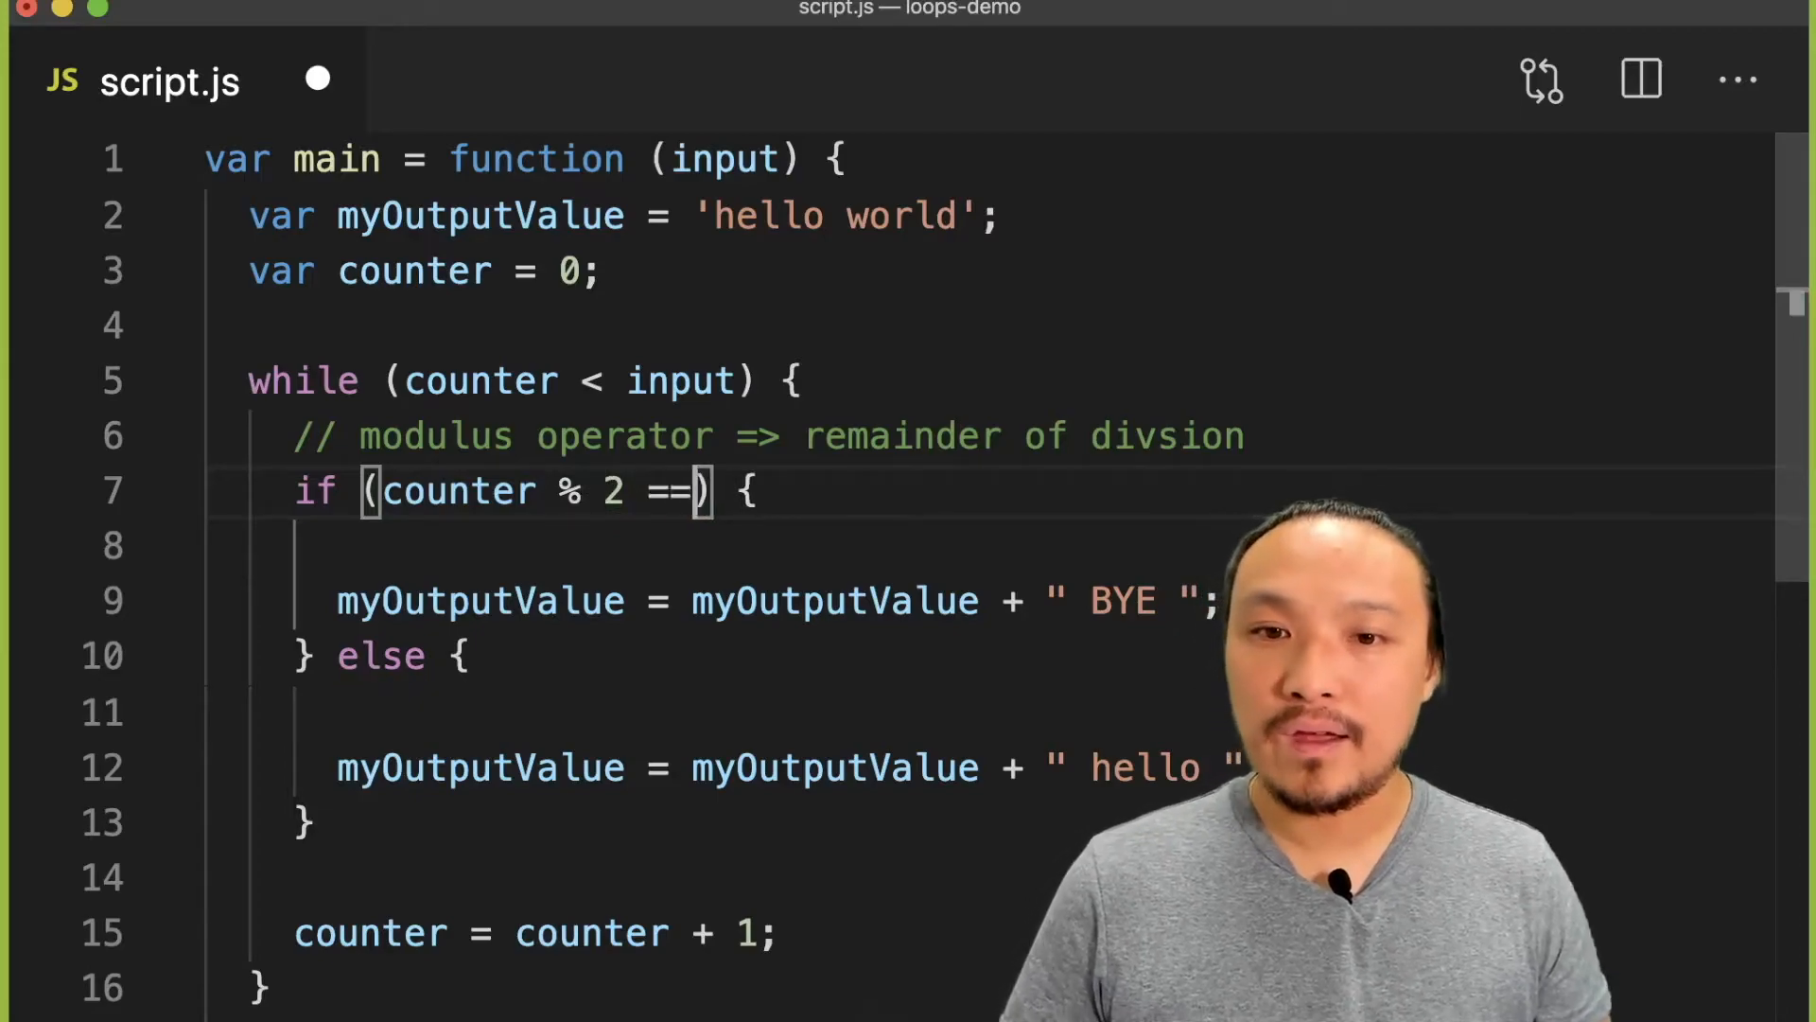
text(0)
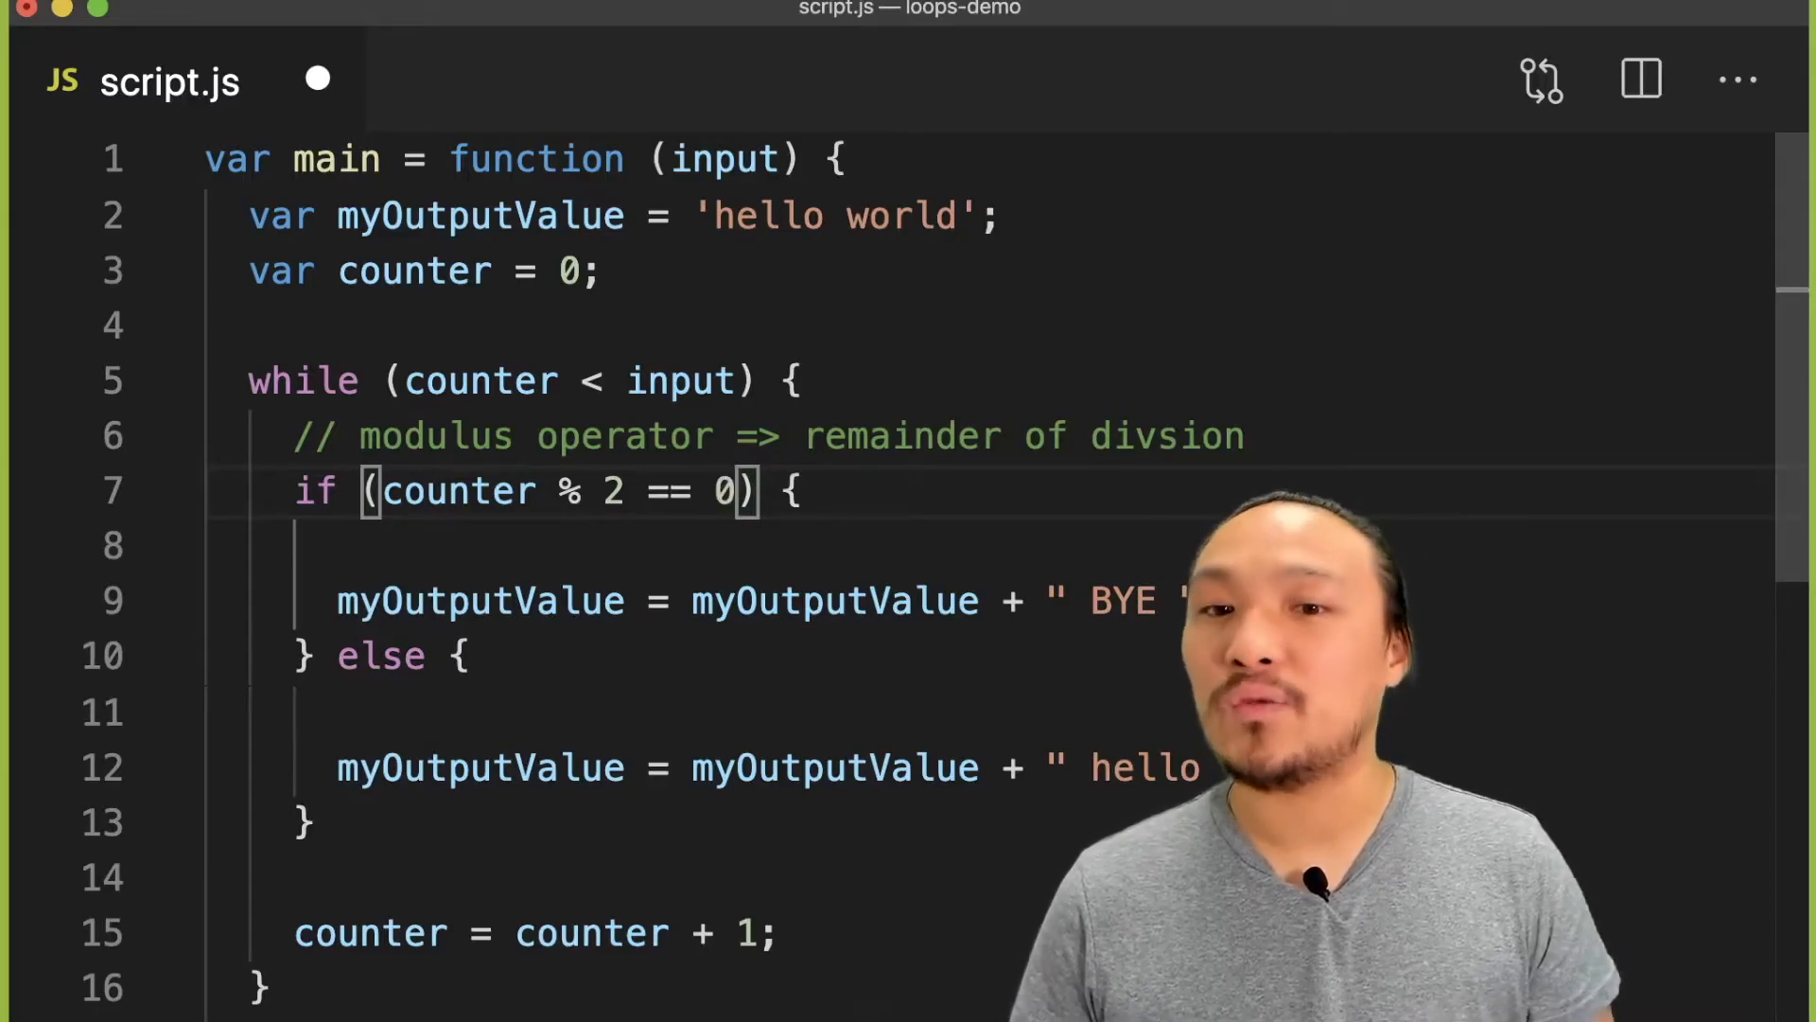
key(enter)
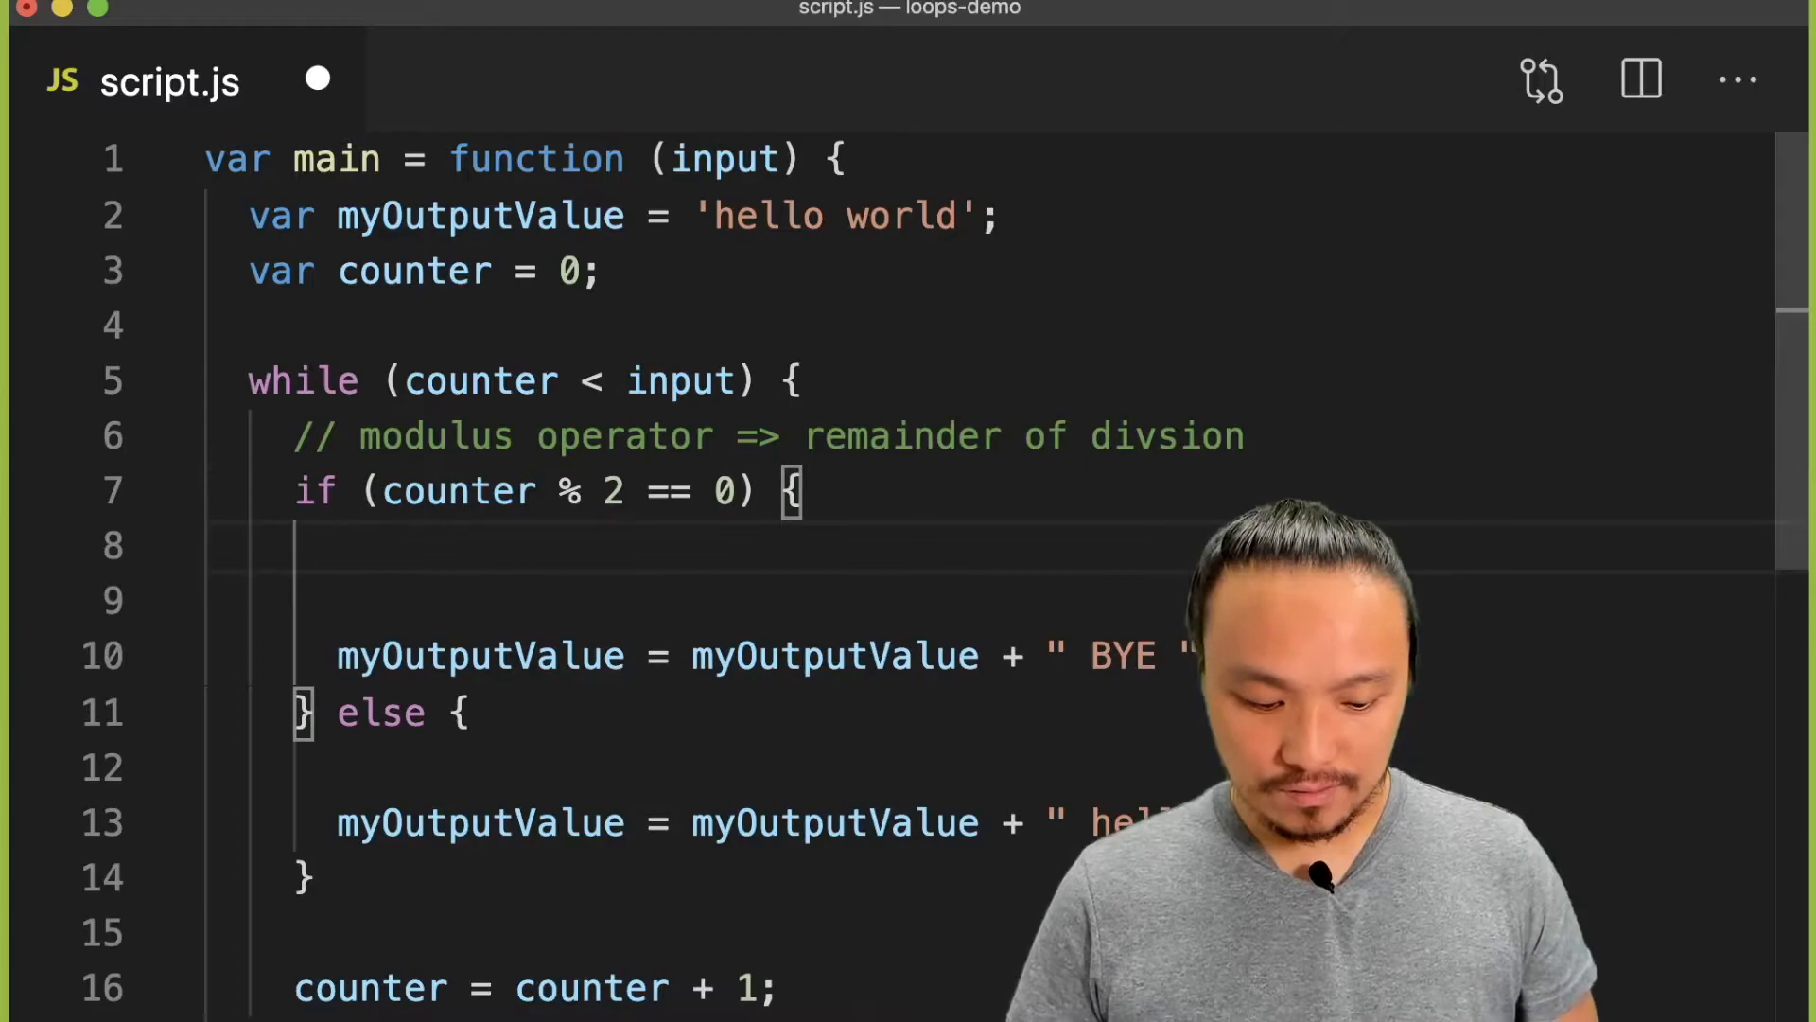
text(// cou)
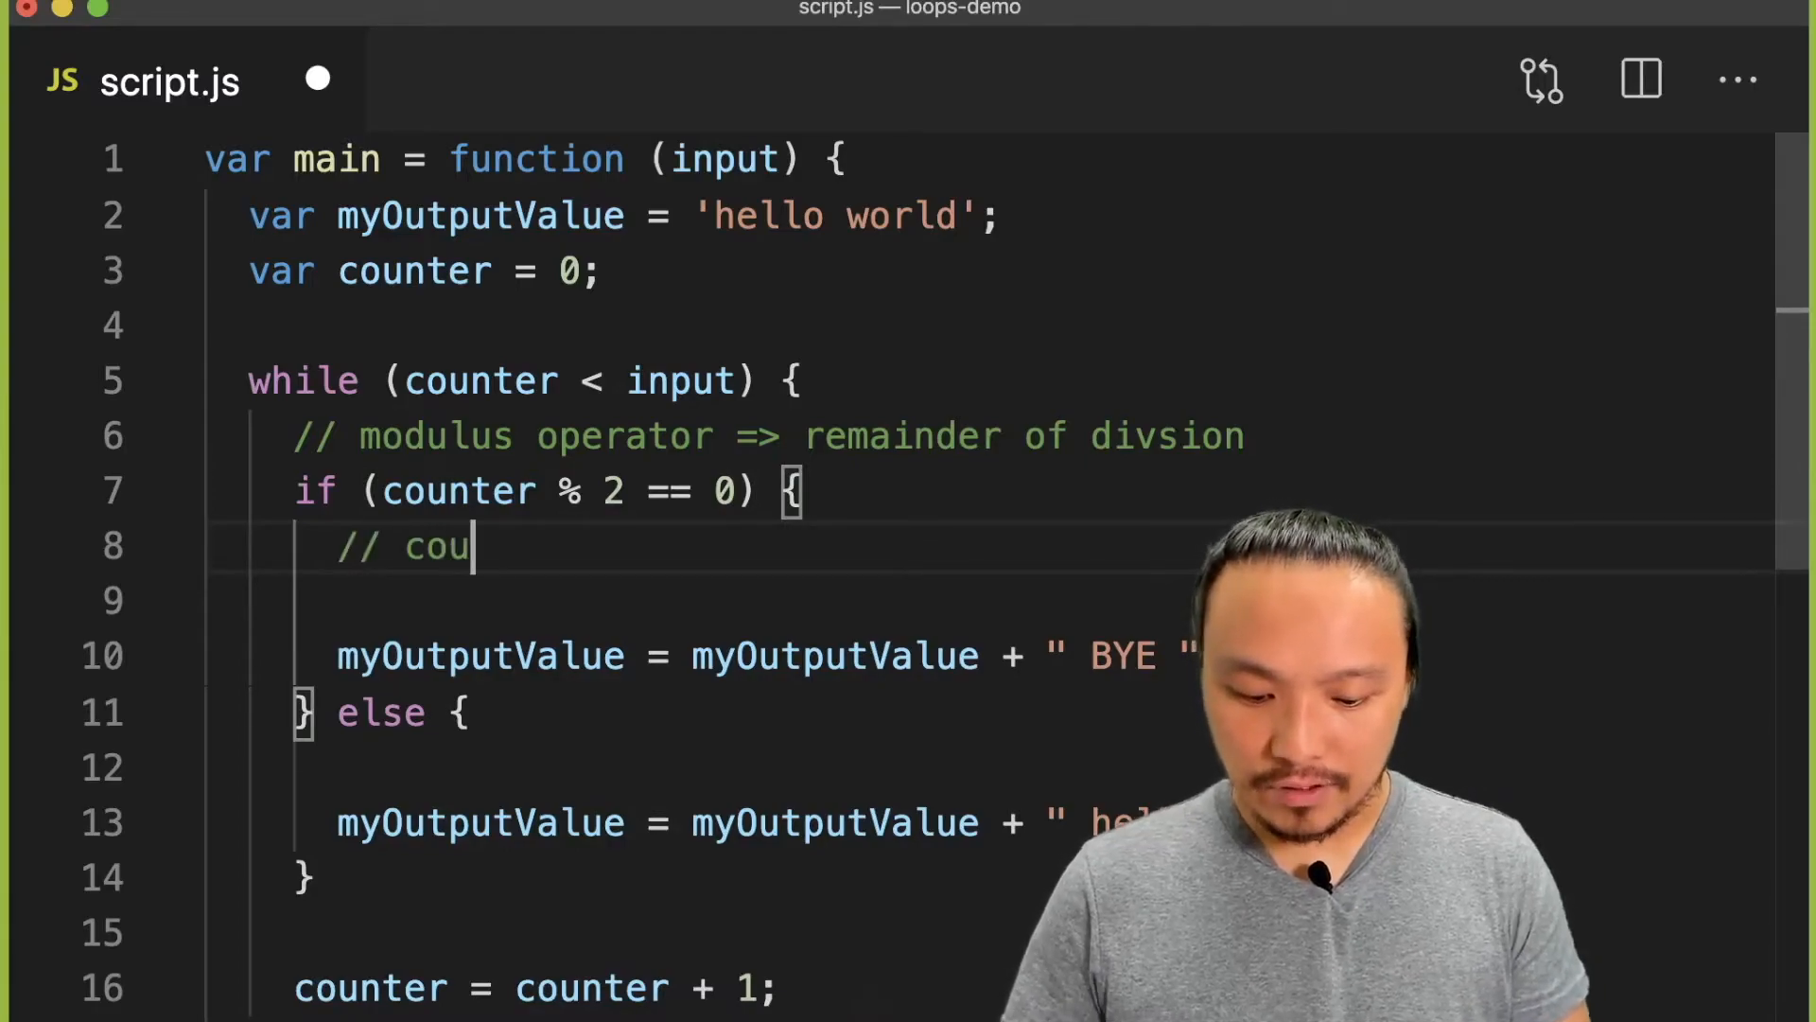
text(nter is even)
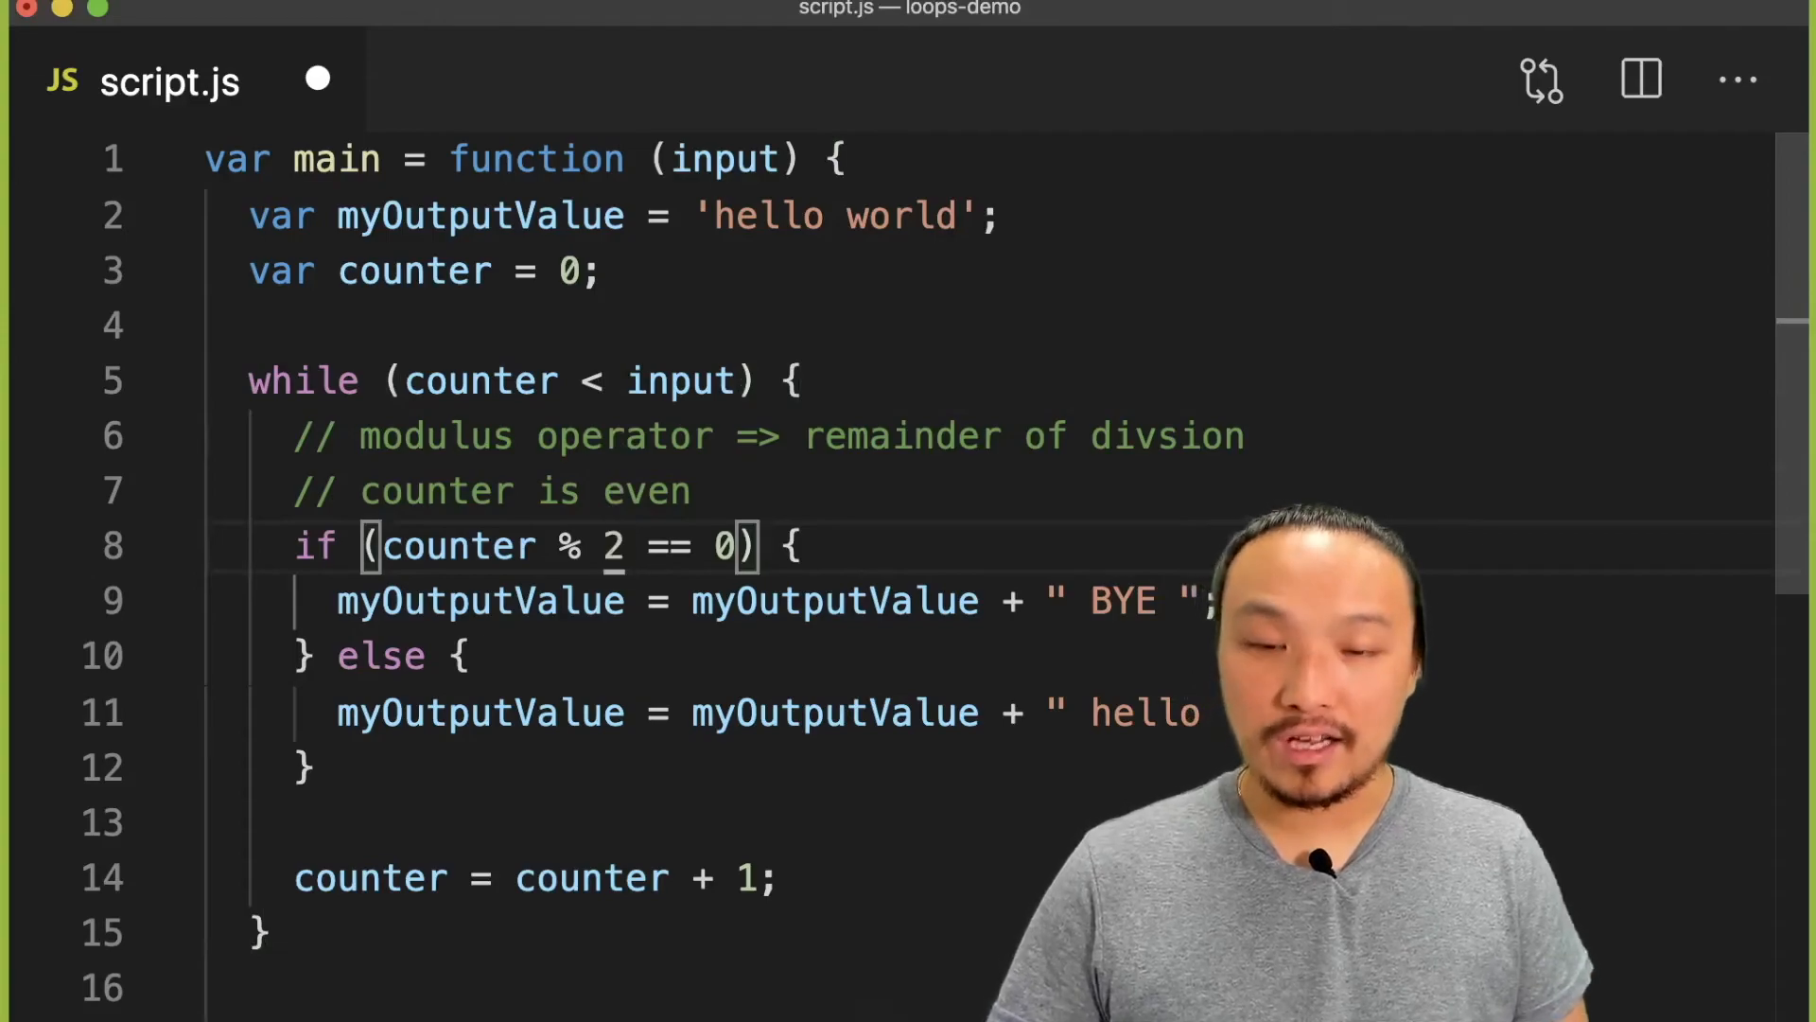
- Change the modulus divisor in the if condition from 2 to 3
text(3)
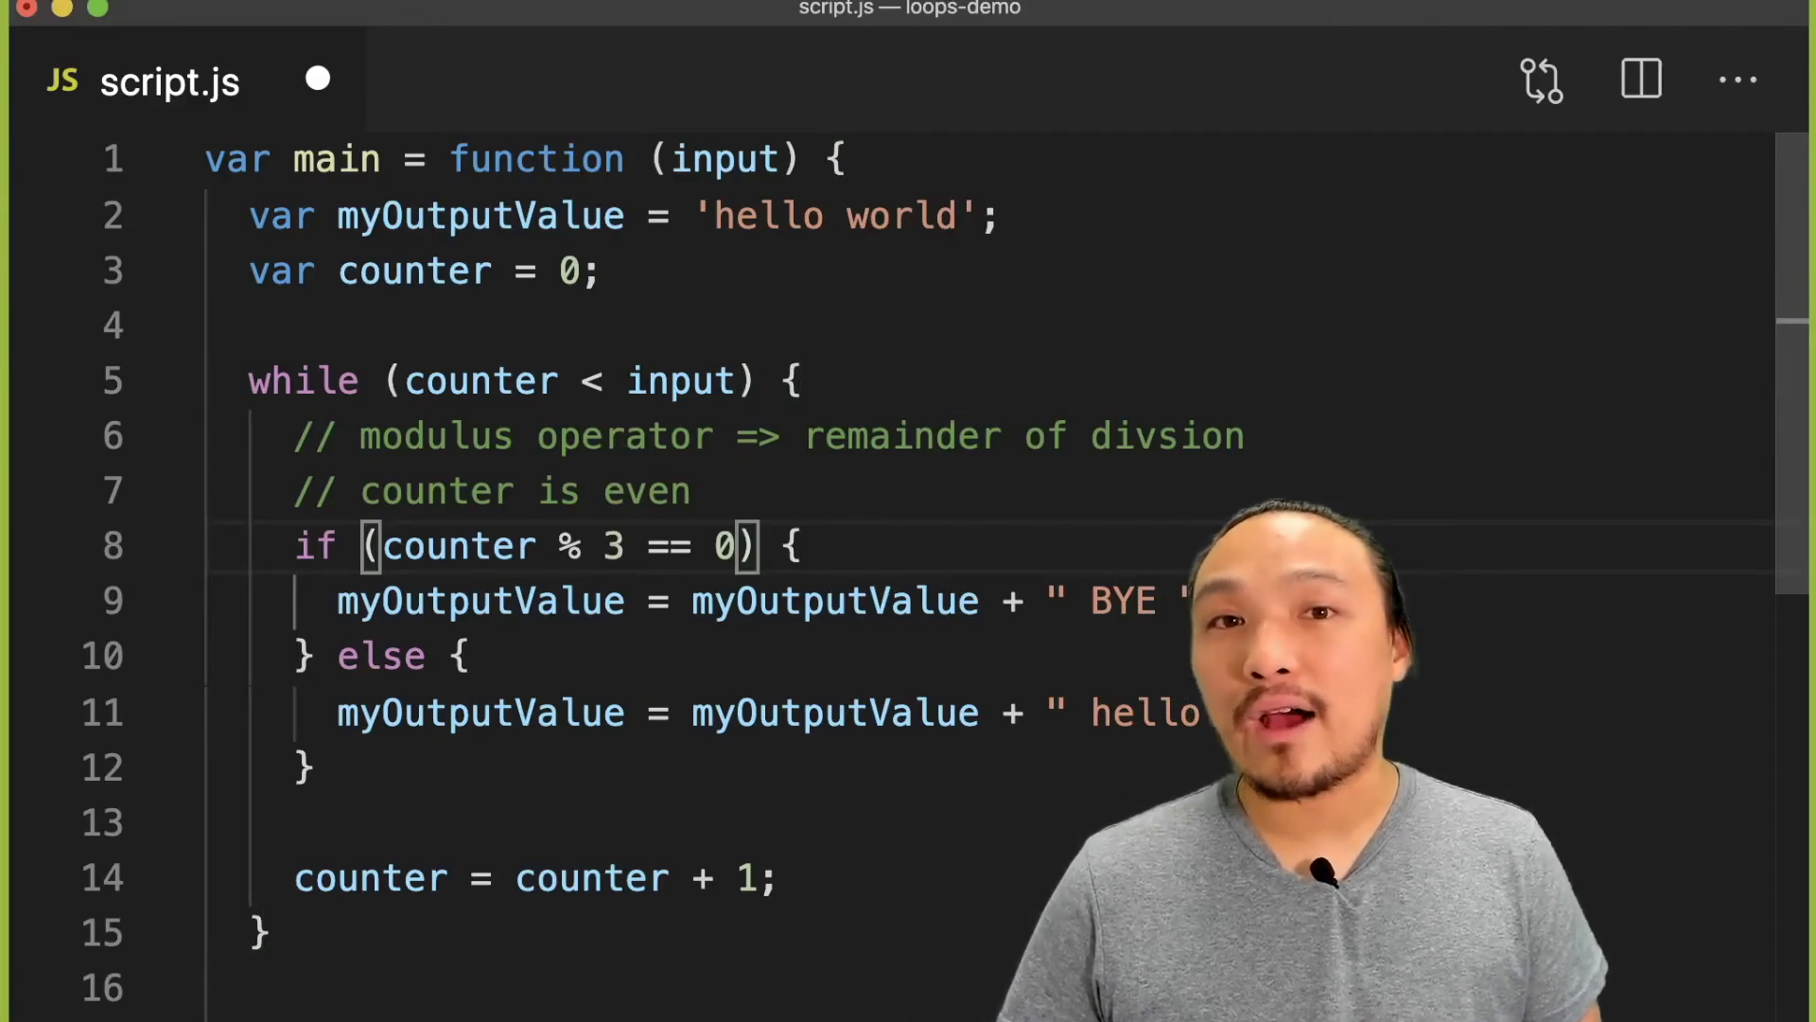